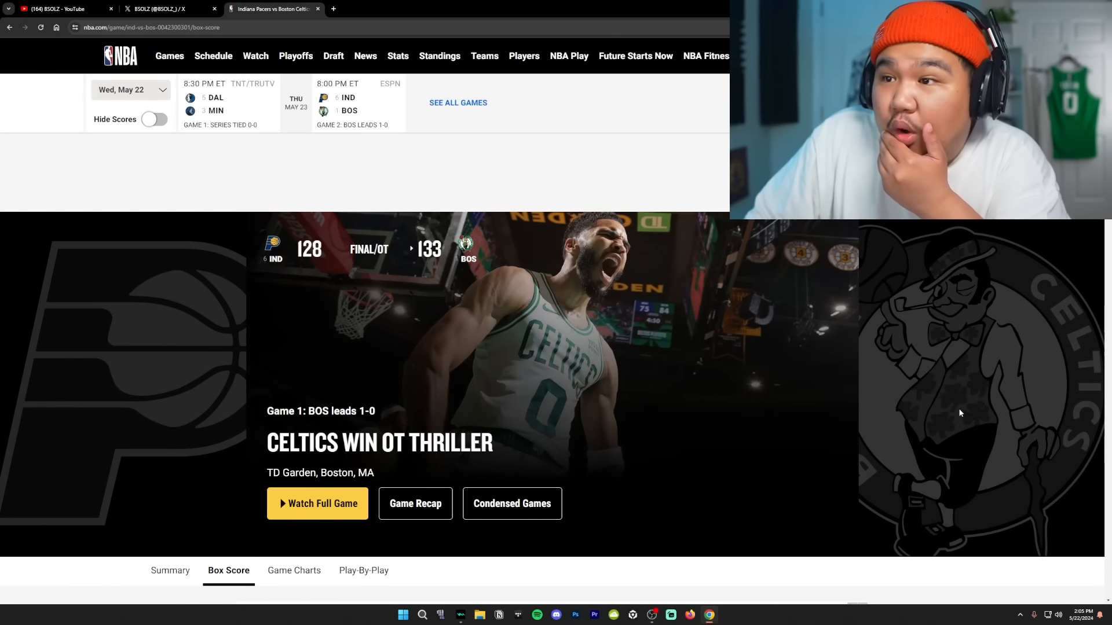
mouse_move(941, 407)
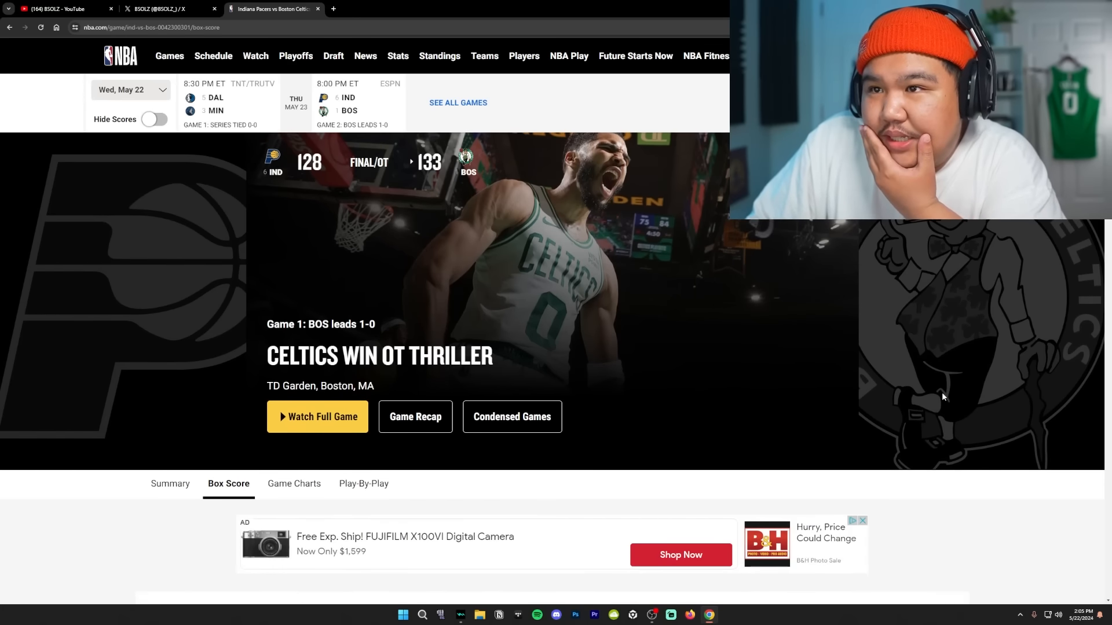
Step: Scroll past the game banner to the Indiana Pacers player stats table
scroll("down", 3)
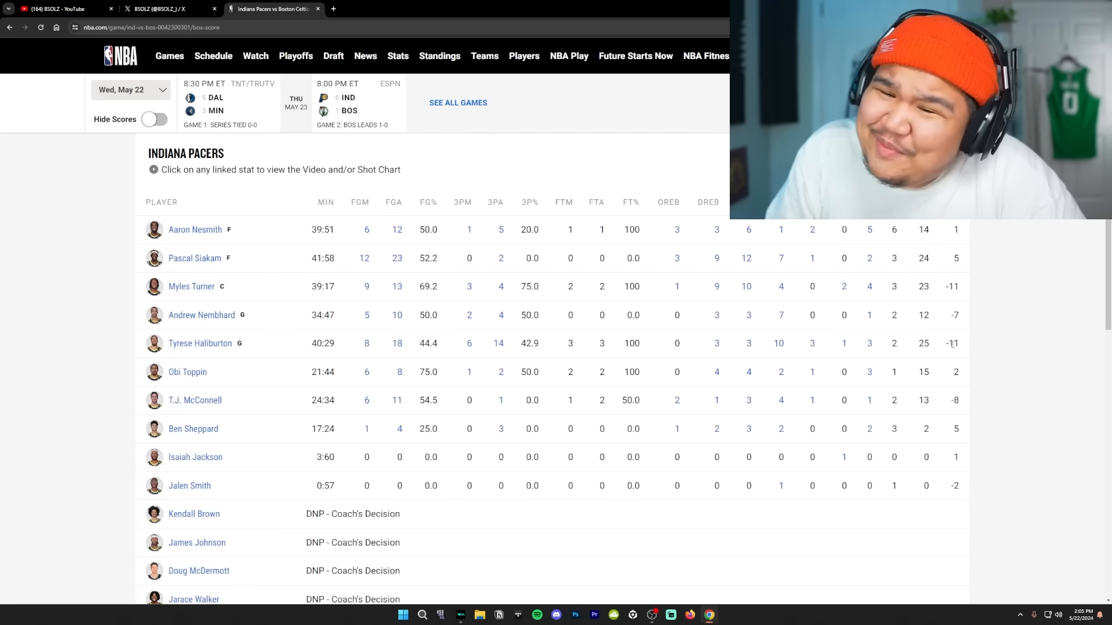
Step: Scroll past the Pacers totals to the Boston Celtics player stats table
scroll("down", 3)
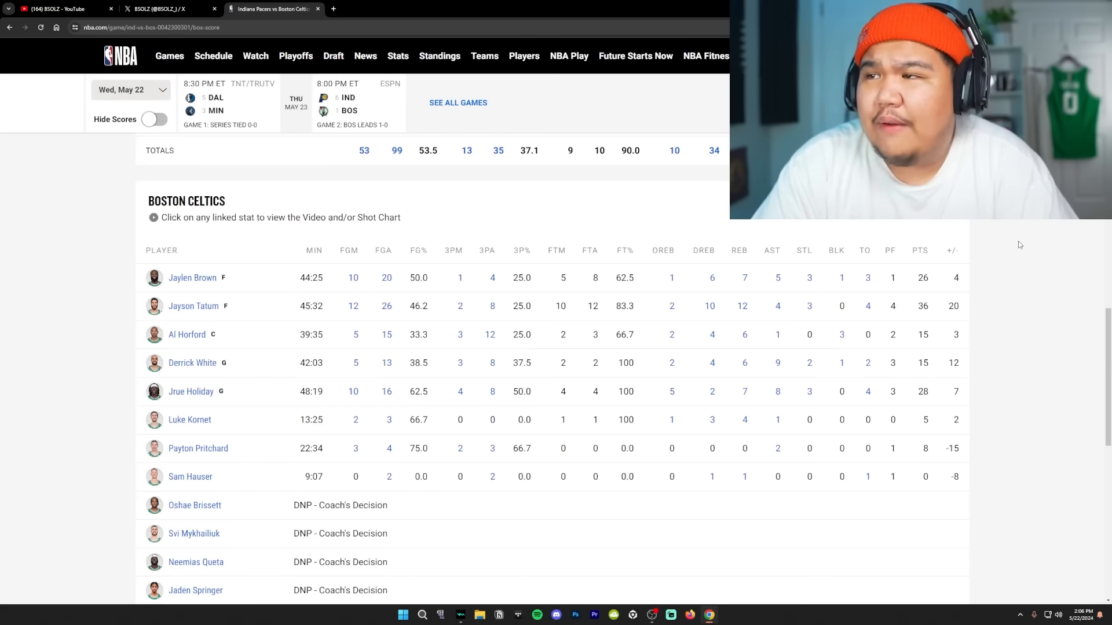
mouse_move(614, 242)
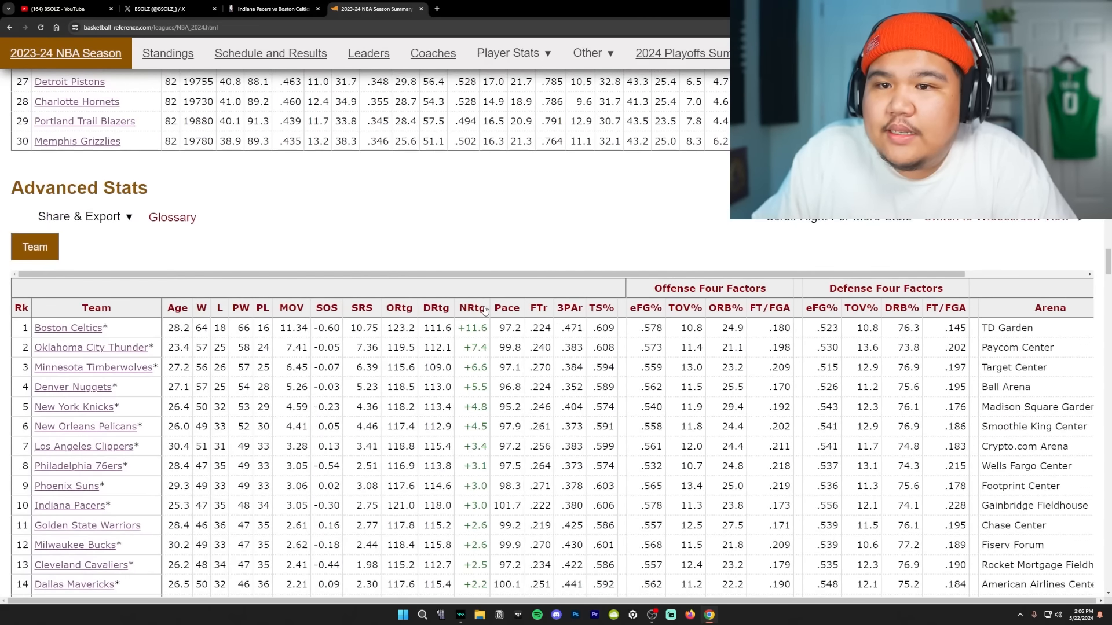
Step: Sort the 2023-24 Advanced Stats team table by ORtg, Celtics first and Pacers second
left_click(399, 308)
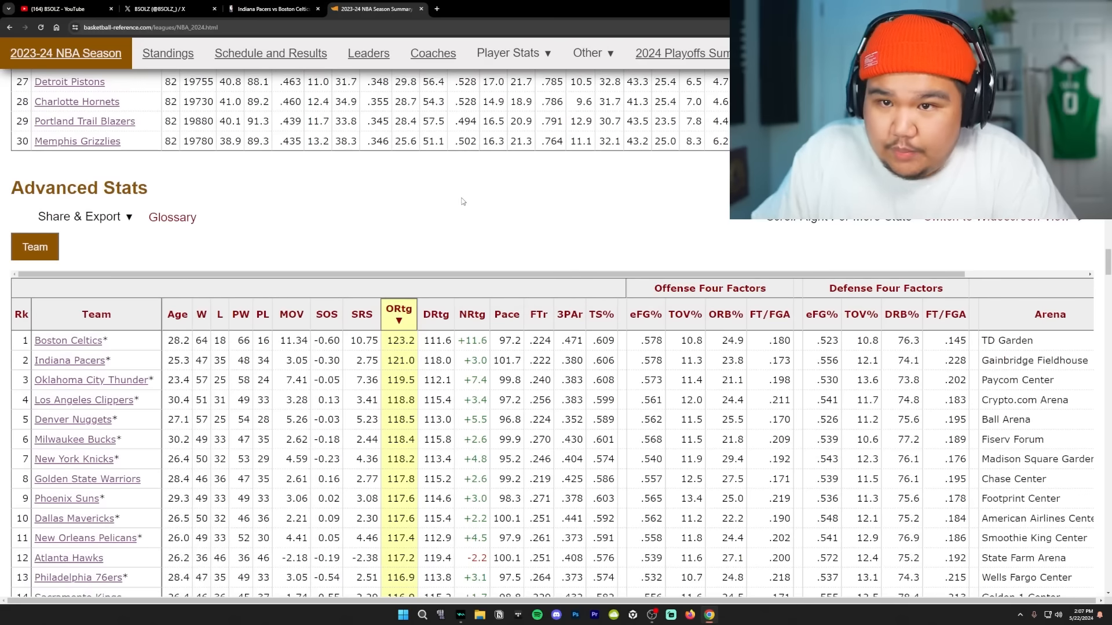
mouse_move(493, 258)
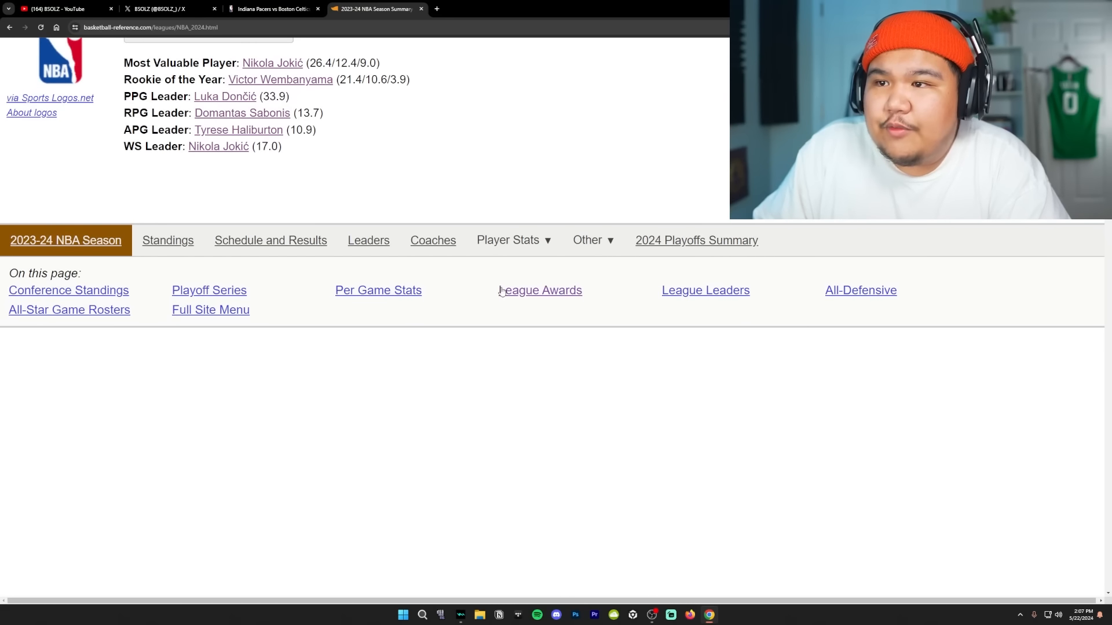
mouse_move(696, 240)
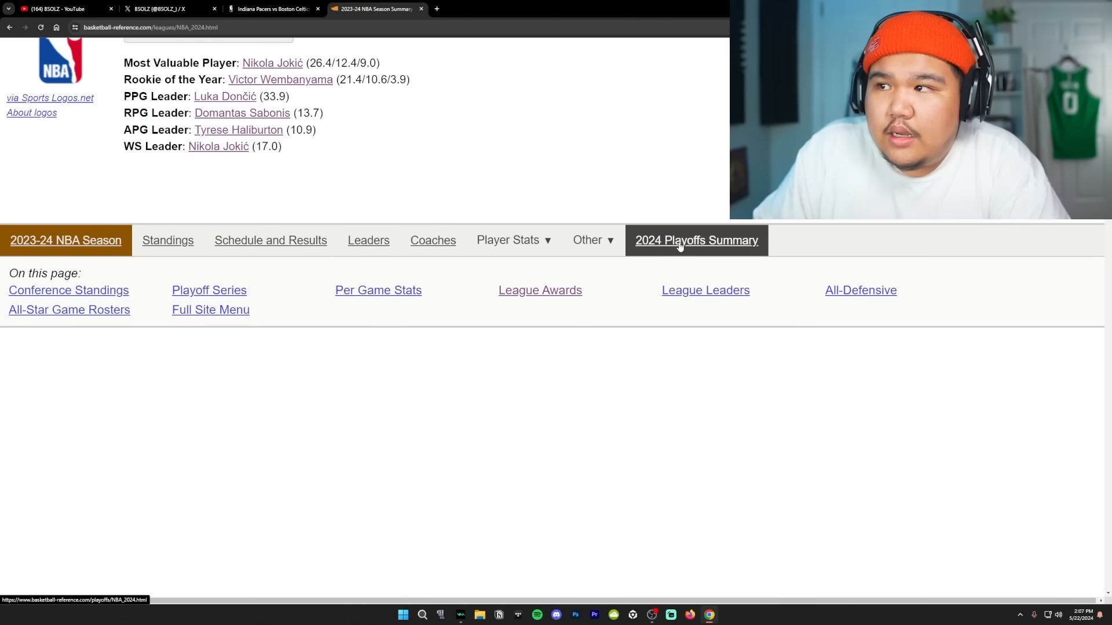
Step: Switch to the 2024 Playoffs Summary and sort its Advanced Stats team table by a column
left_click(696, 240)
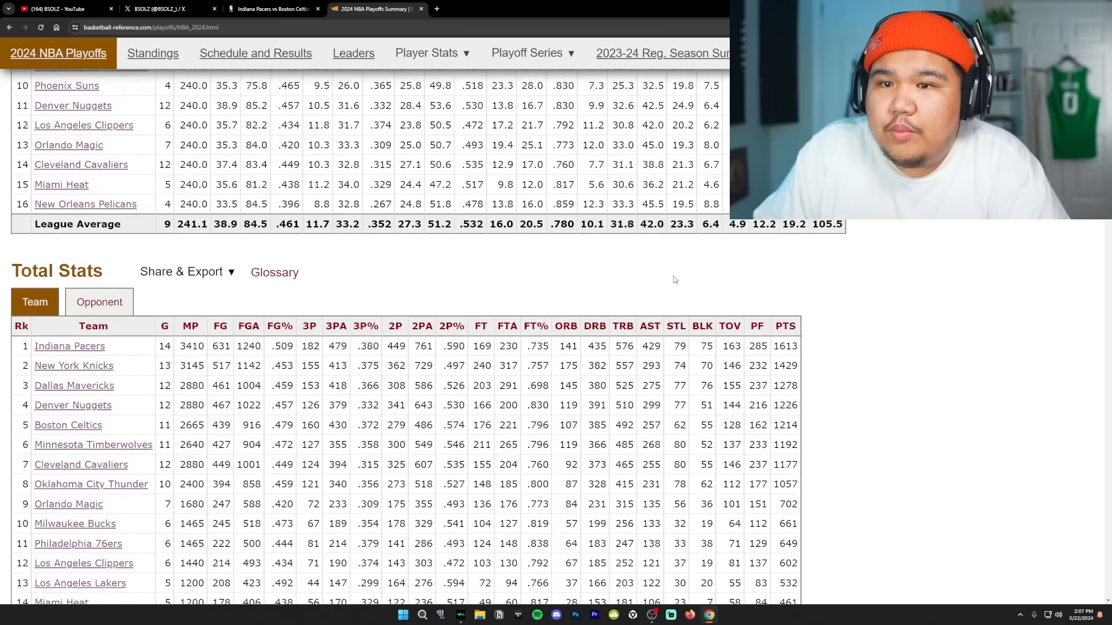
scroll("down", 3)
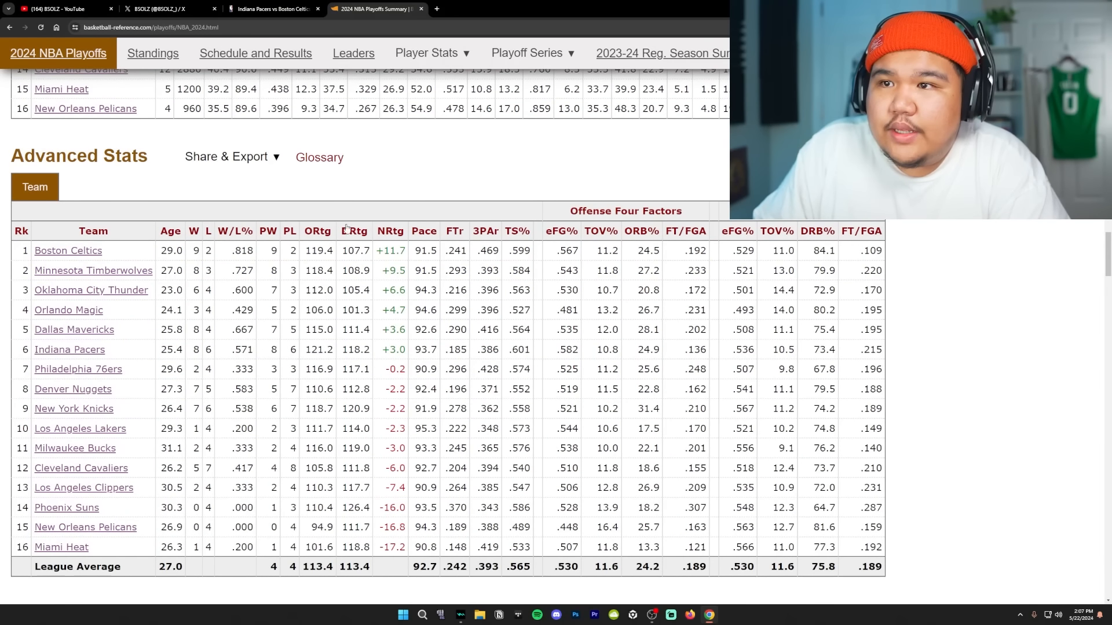
left_click(318, 230)
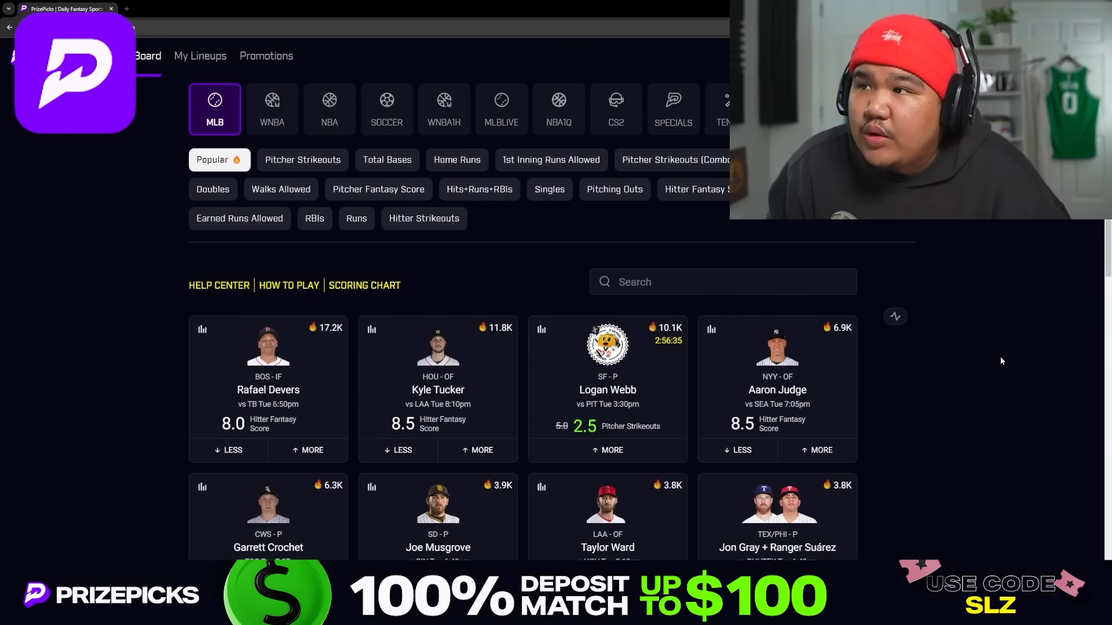
Step: Switch to NBA props and pick Tatum over 10.0 rebounds and Haliburton over 19.0 points
scroll("down", 3)
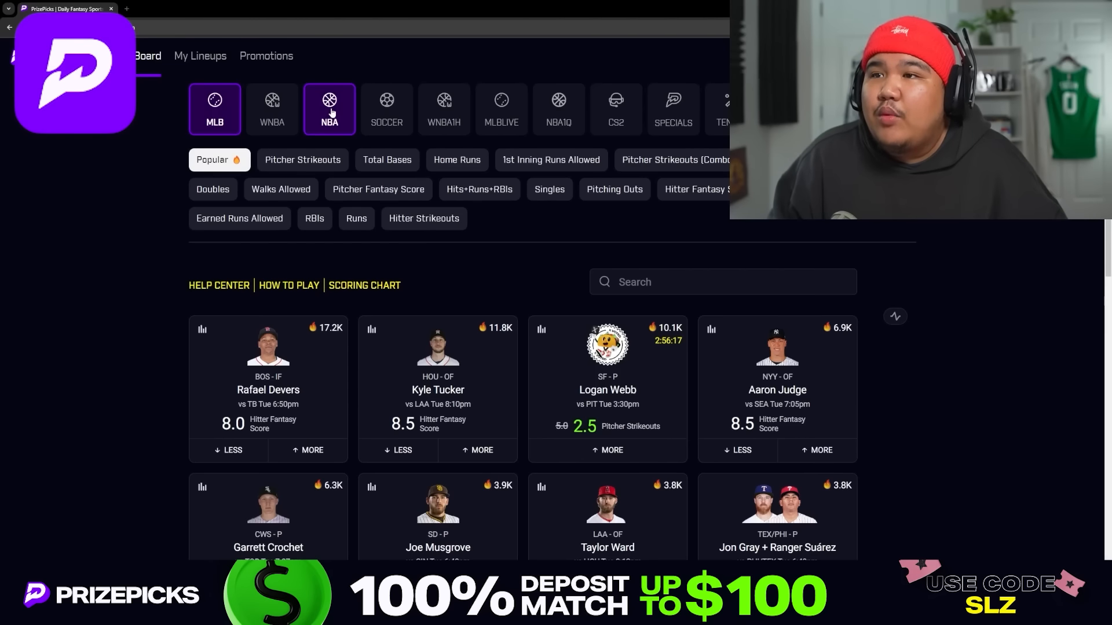
left_click(329, 110)
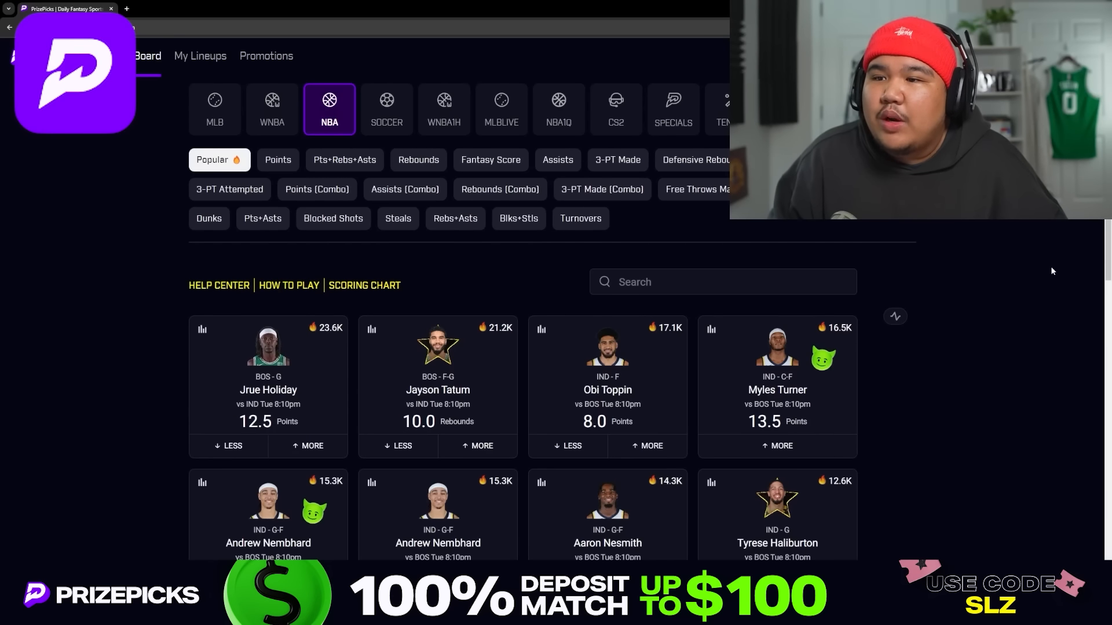
scroll("down", 3)
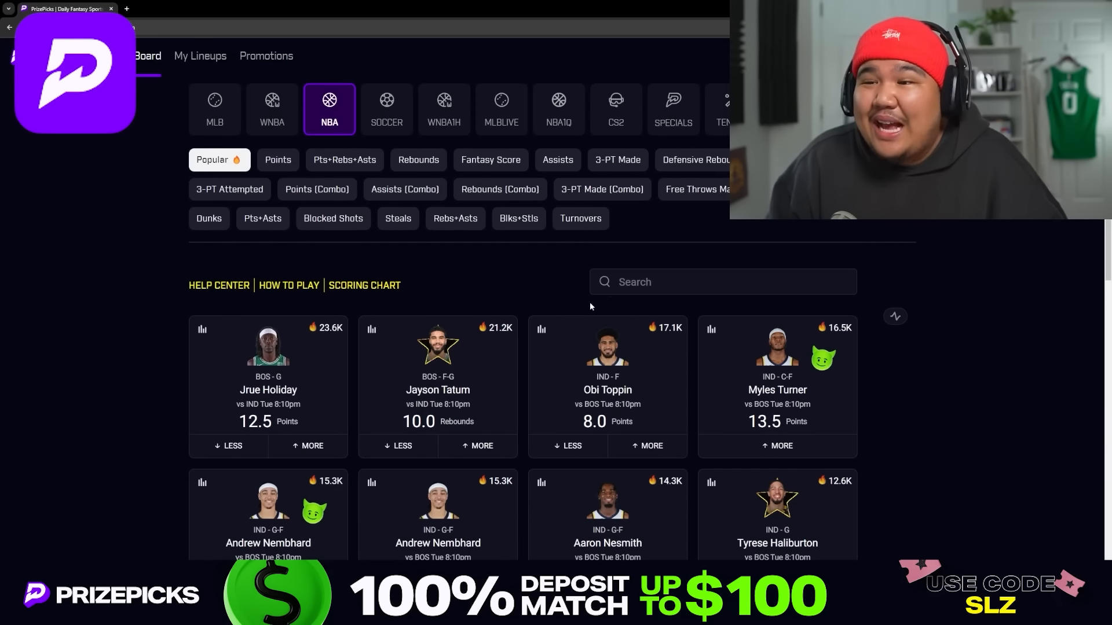
scroll("down", 3)
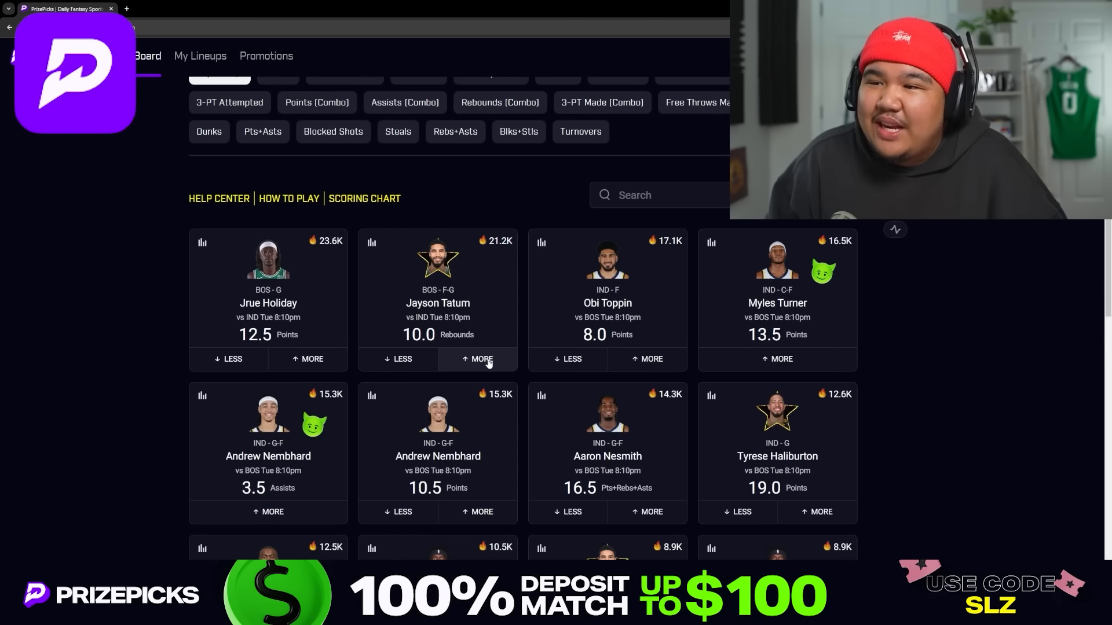
left_click(481, 359)
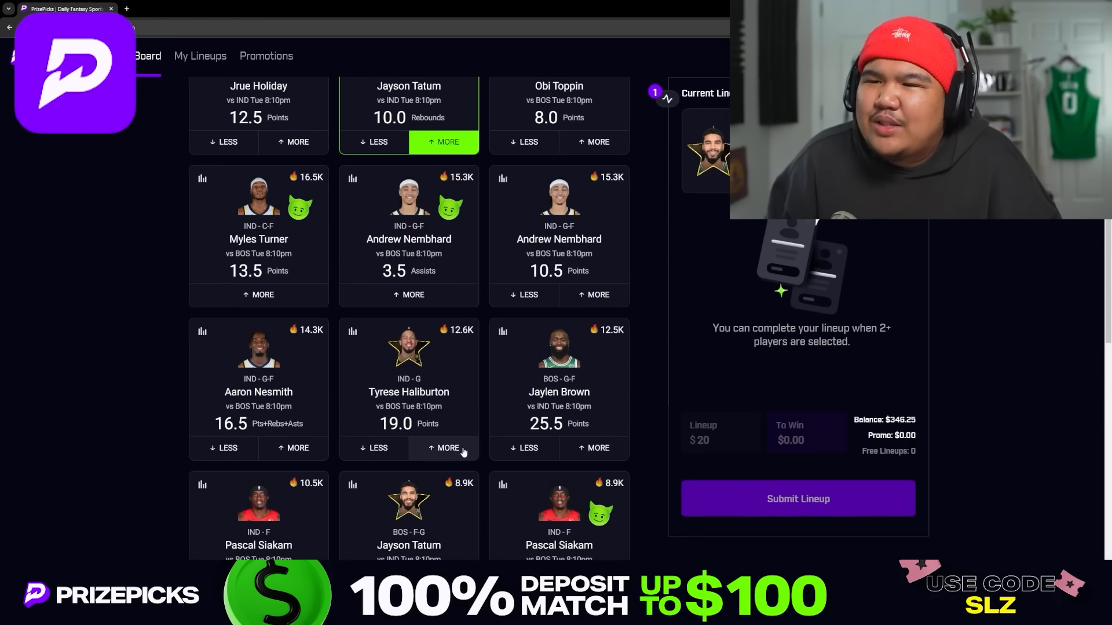
left_click(447, 447)
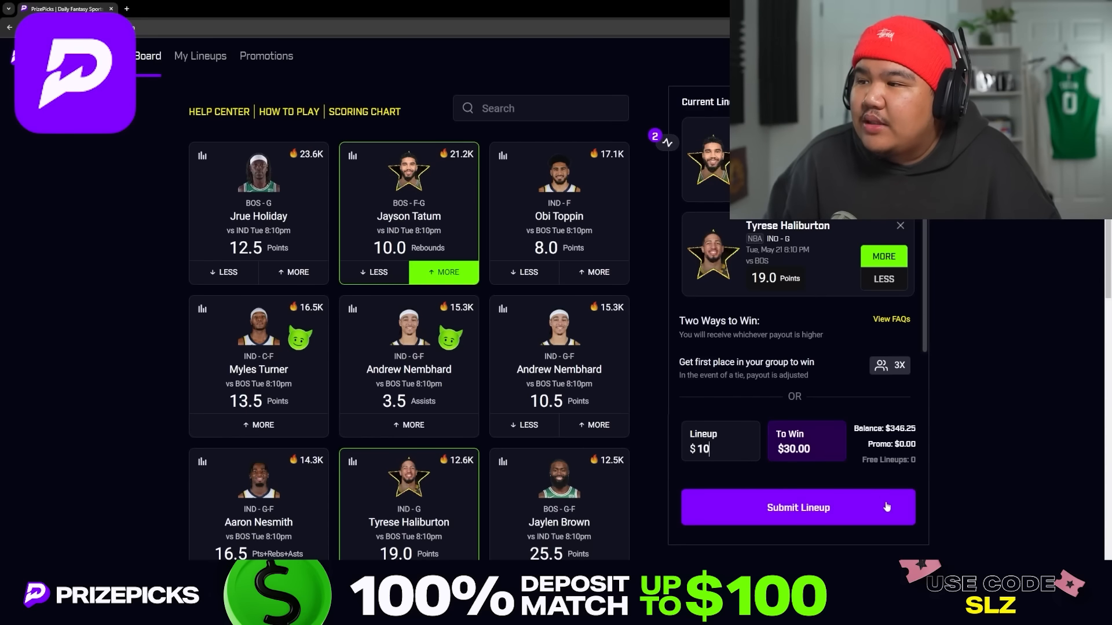
Step: Submit the two-pick lineup with a $10 entry
left_click(797, 508)
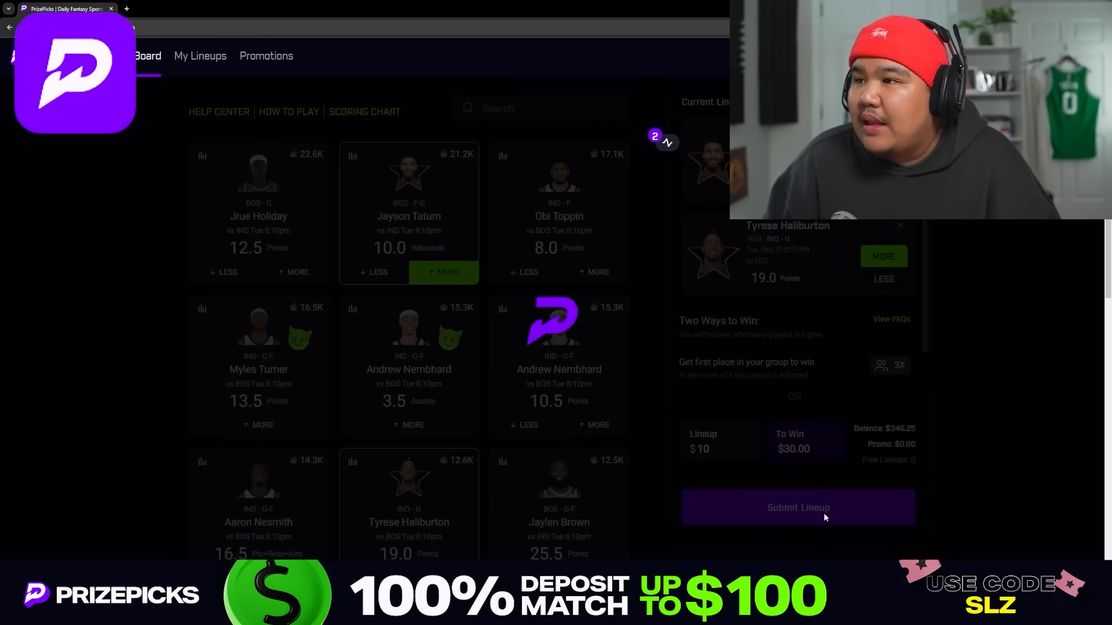
left_click(797, 507)
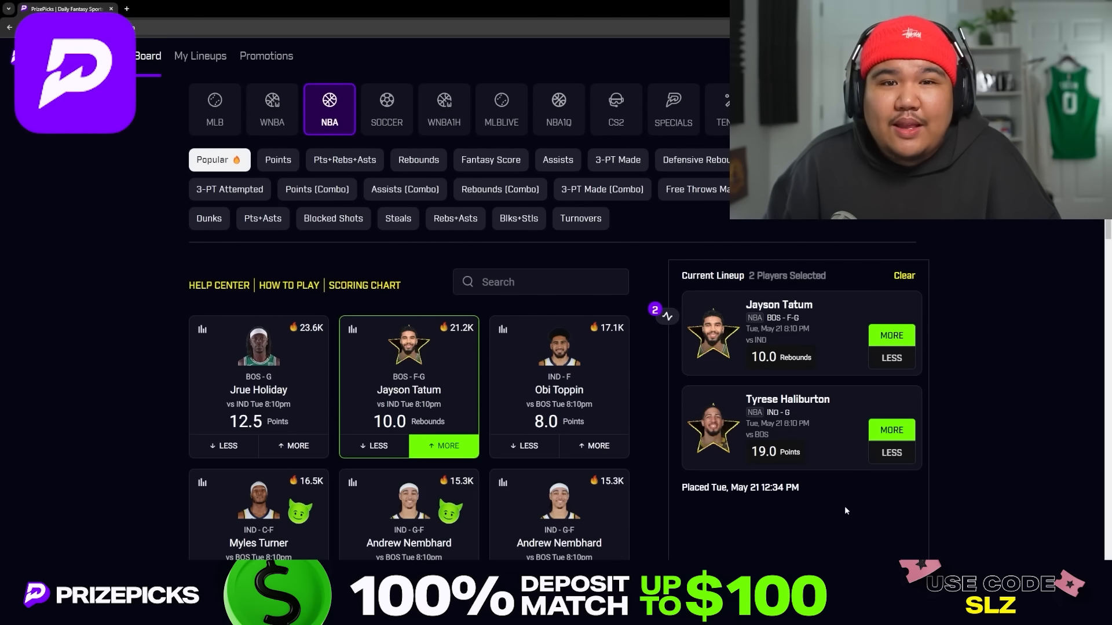
left_click(273, 8)
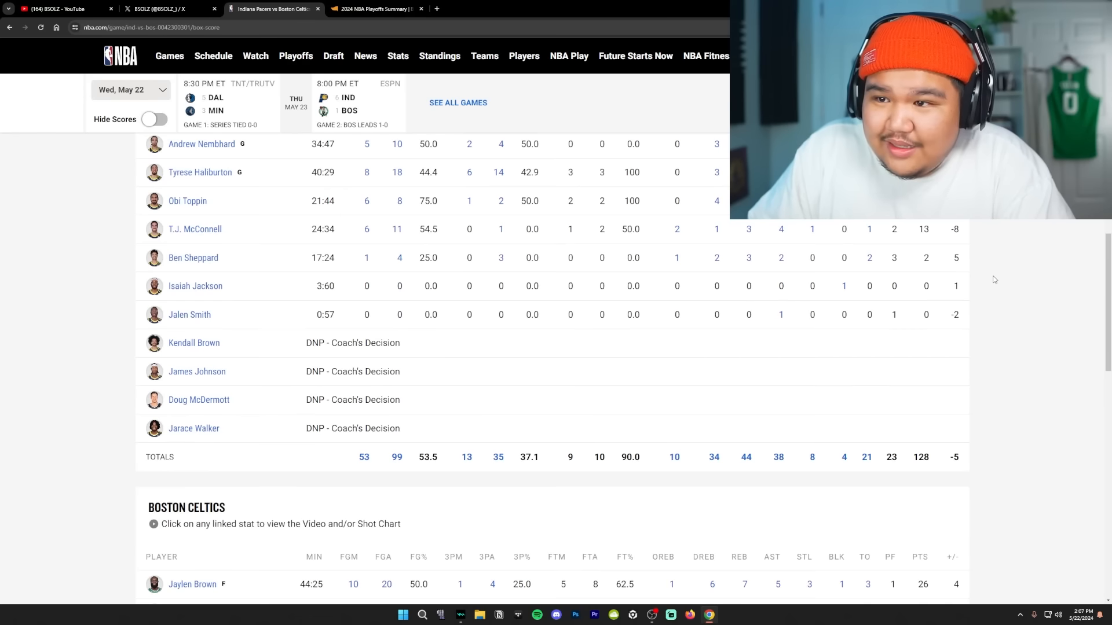
mouse_move(988, 283)
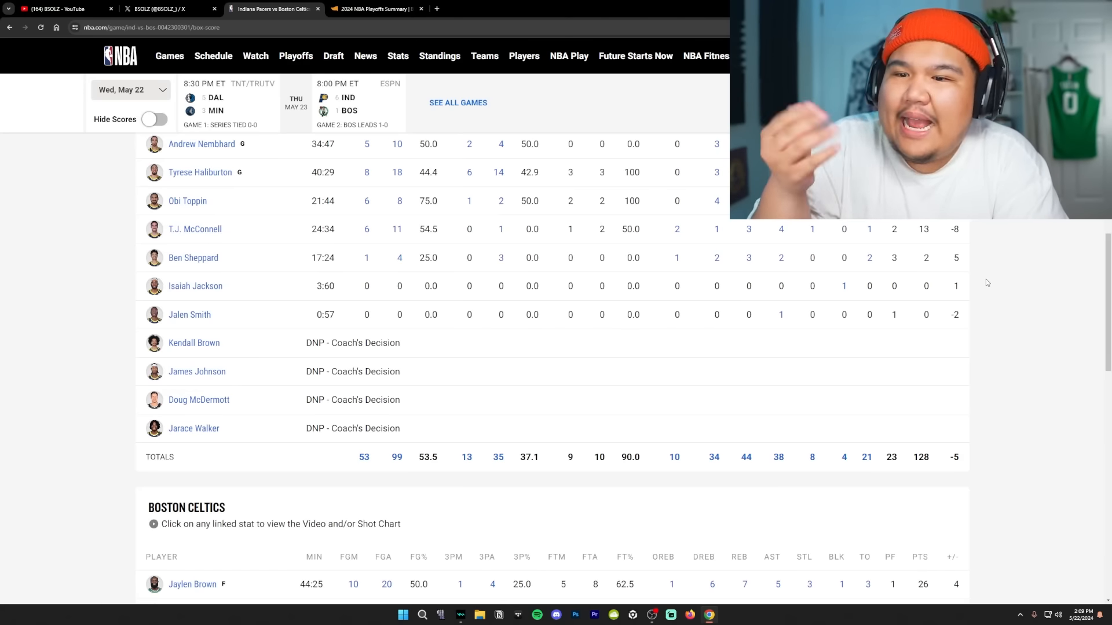
Step: Scroll to the Celtics stats showing Jrue Holiday's 28 points and Derrick White's 15
scroll("down", 3)
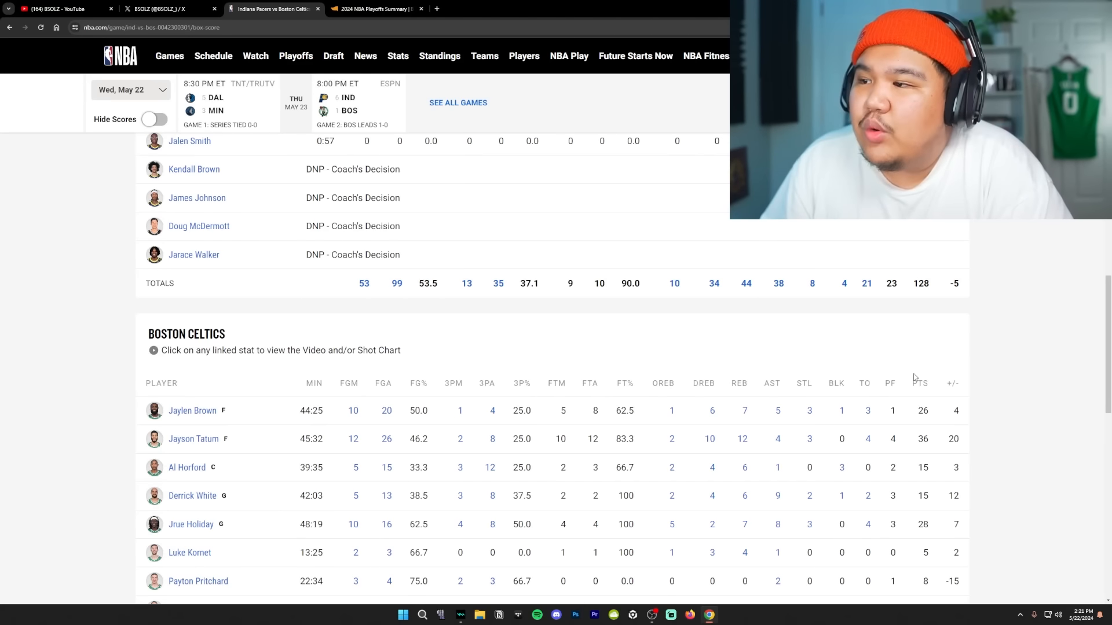
Step: Scroll back to the Pacers stats showing Siakam's 24 points and Turner's 23
scroll("down", 3)
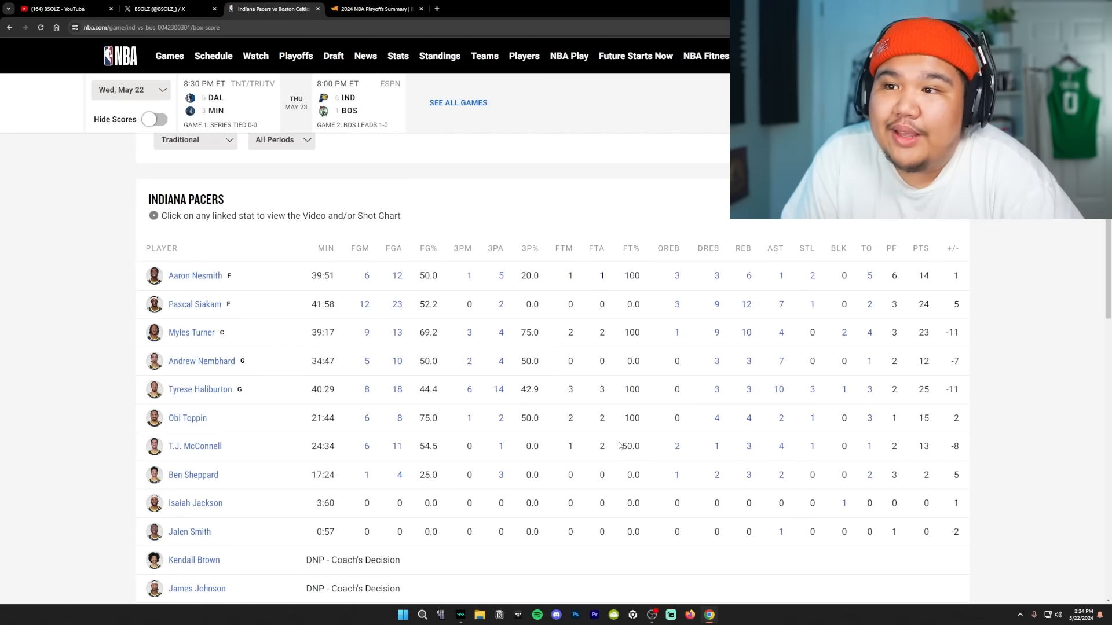
mouse_move(736, 413)
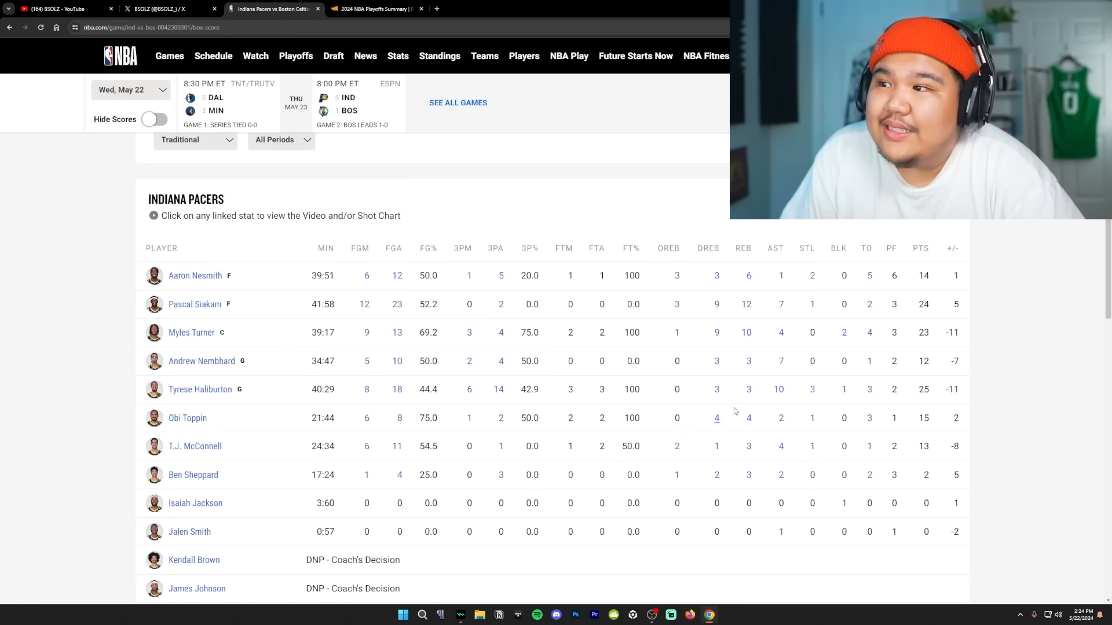
scroll("down", 3)
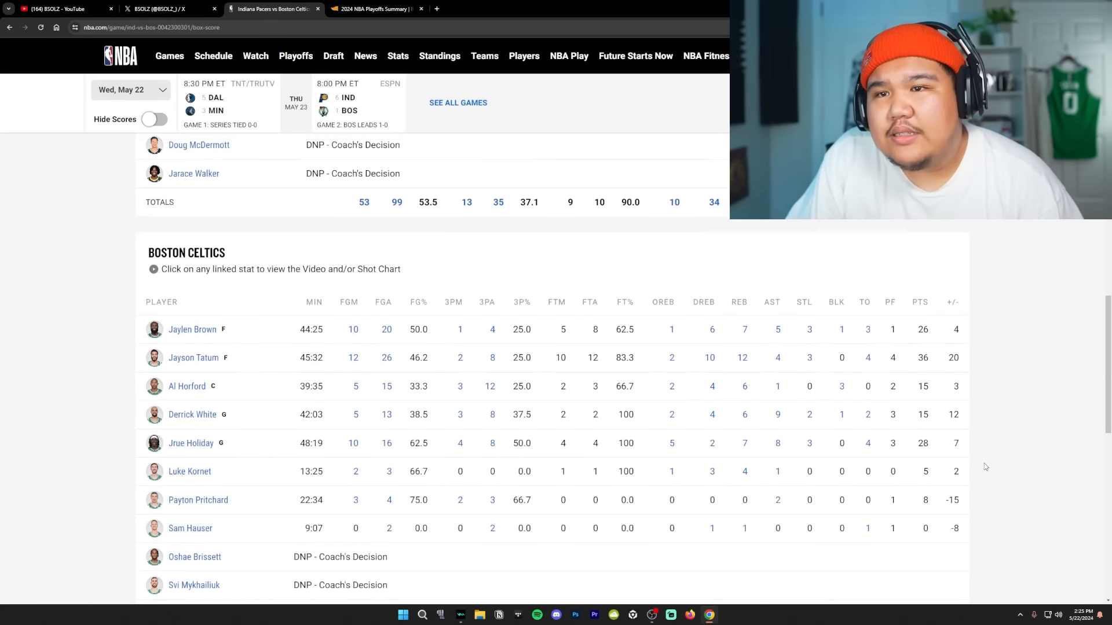
scroll("down", 3)
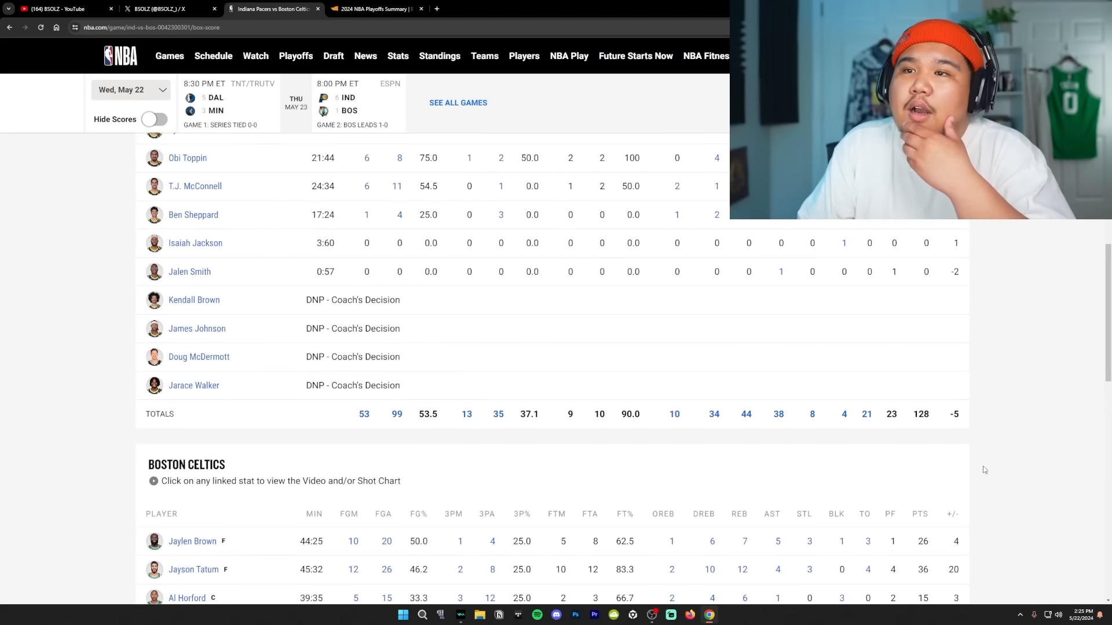
scroll("down", 3)
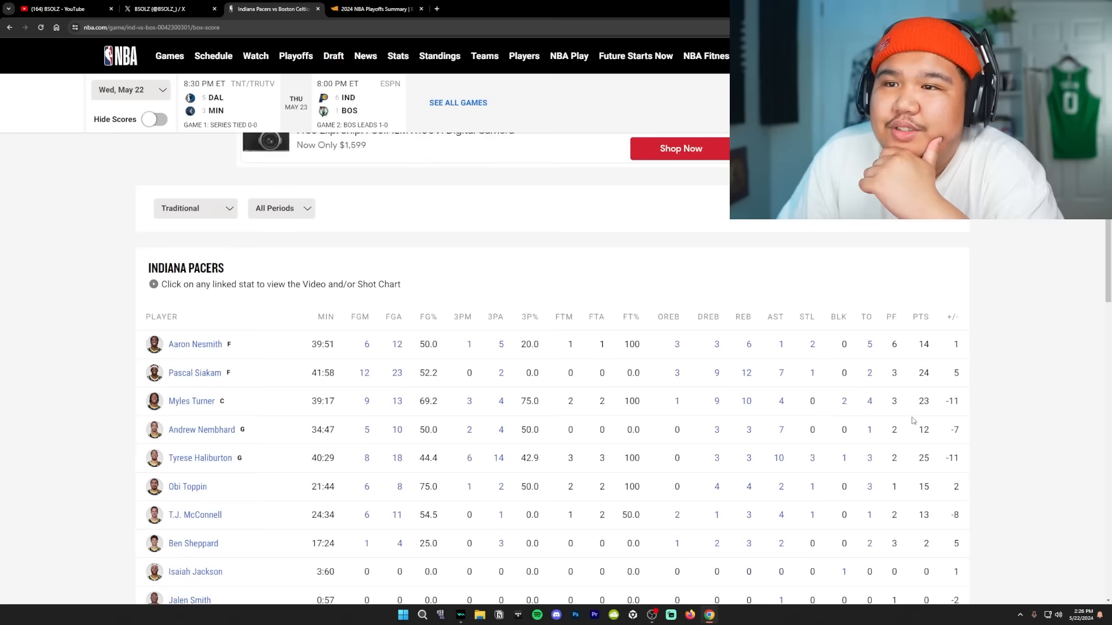
scroll("down", 3)
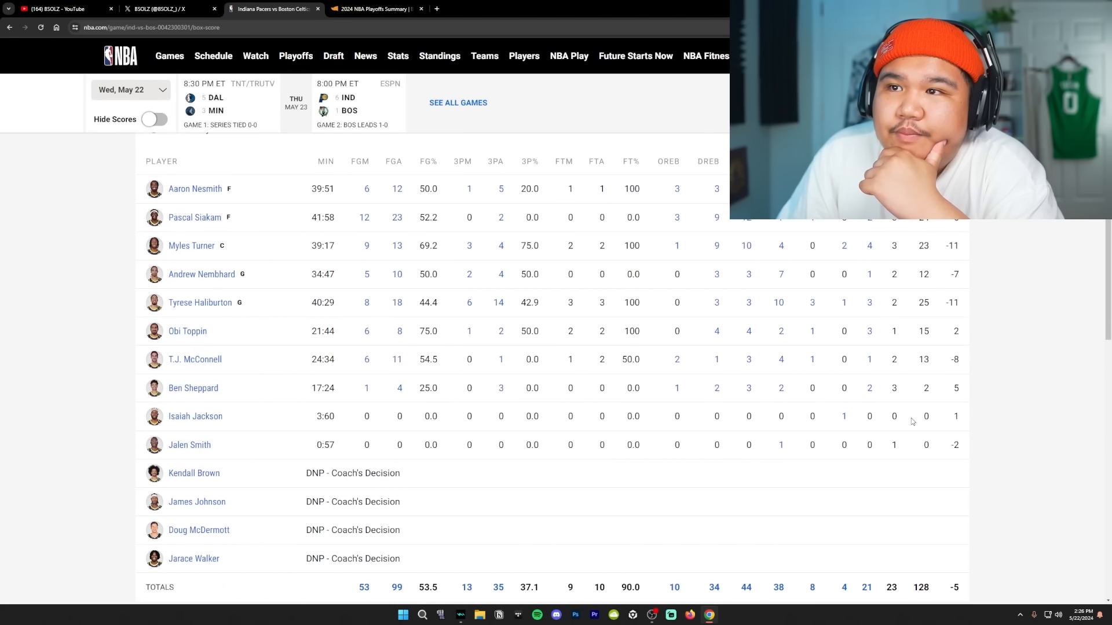
mouse_move(908, 419)
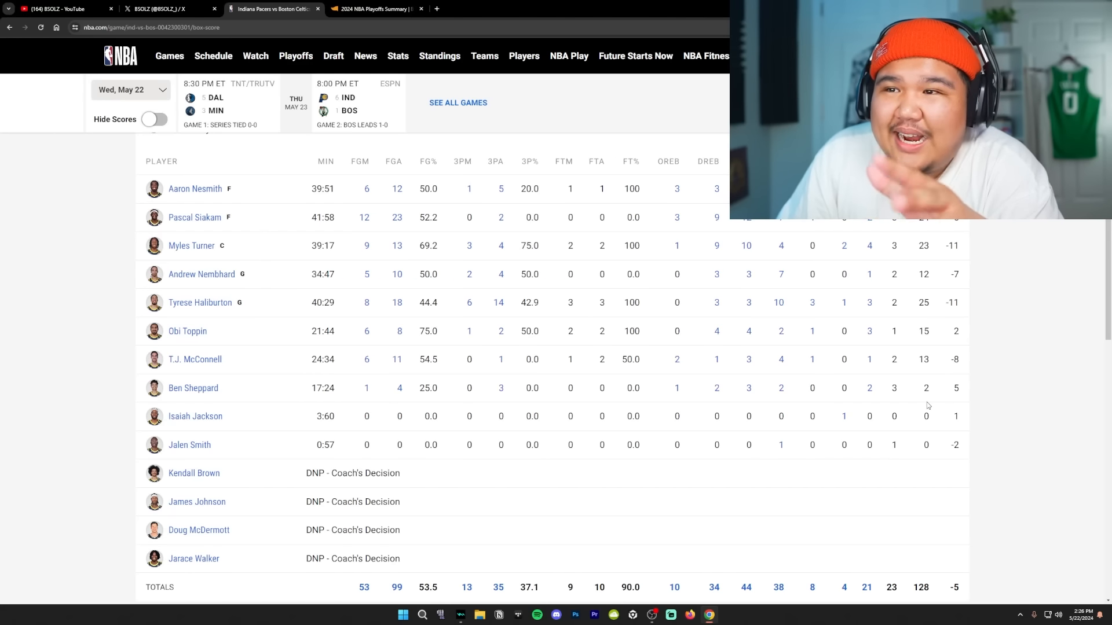
mouse_move(923, 405)
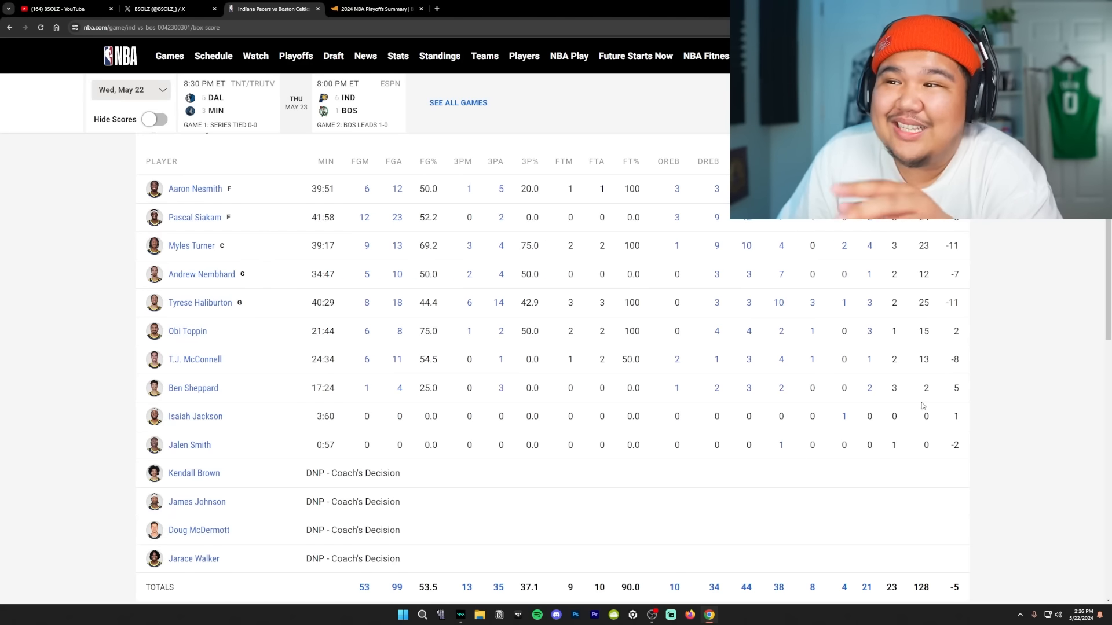